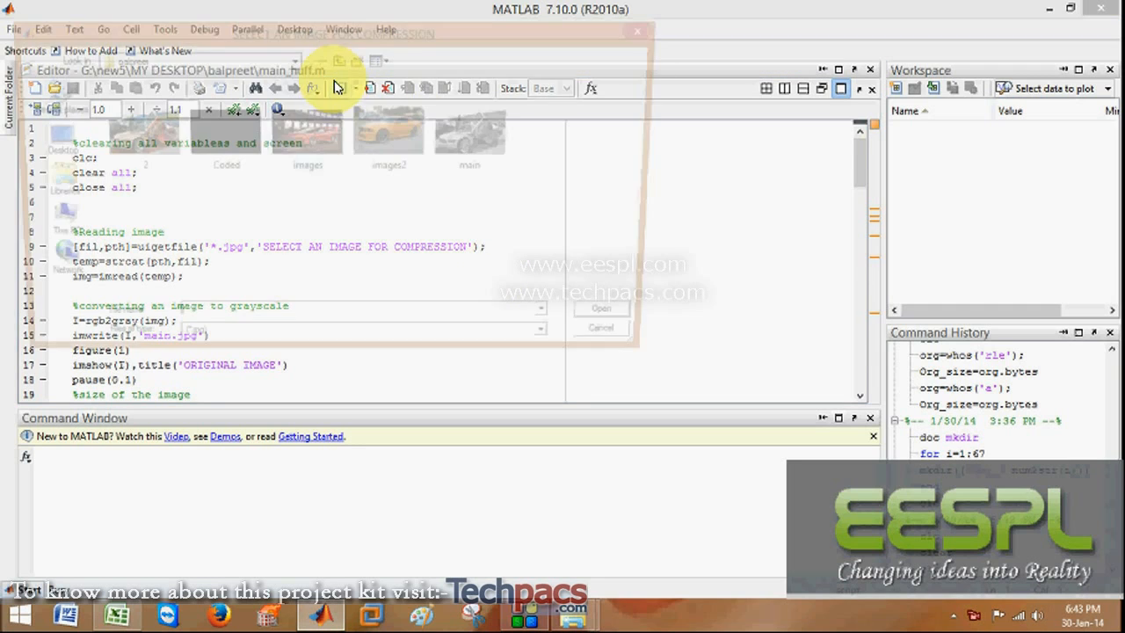
Step: Select the yellow car photo (images2) for compression in the image-selection dialog
{"action": "left_click", "coordinate": [392, 132]}
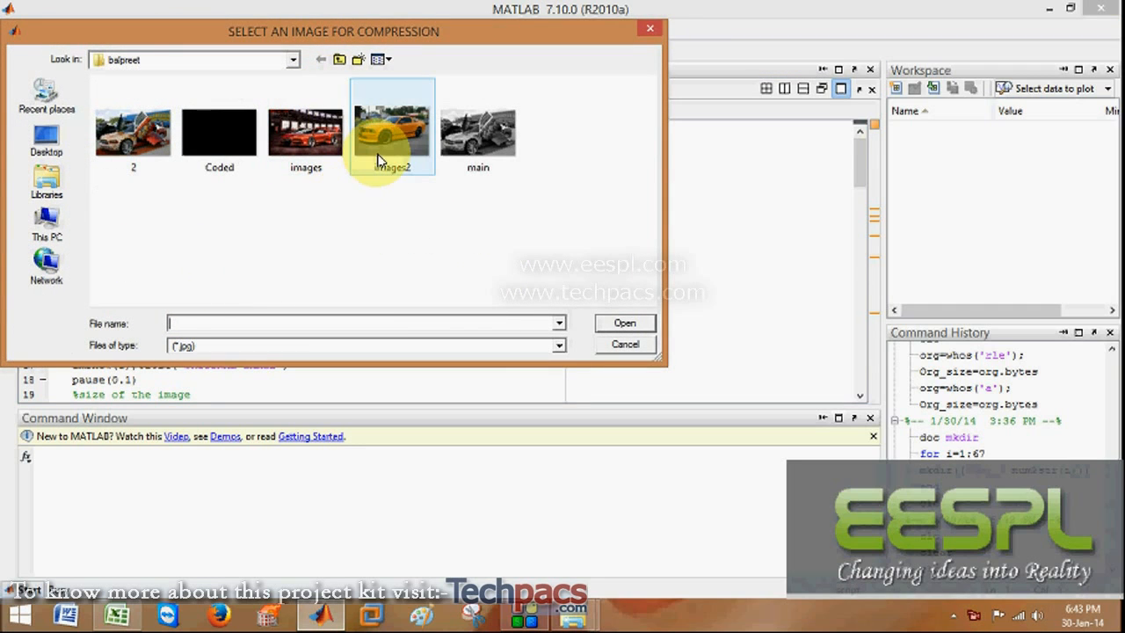
{"action": "mouse_move", "coordinate": [393, 127]}
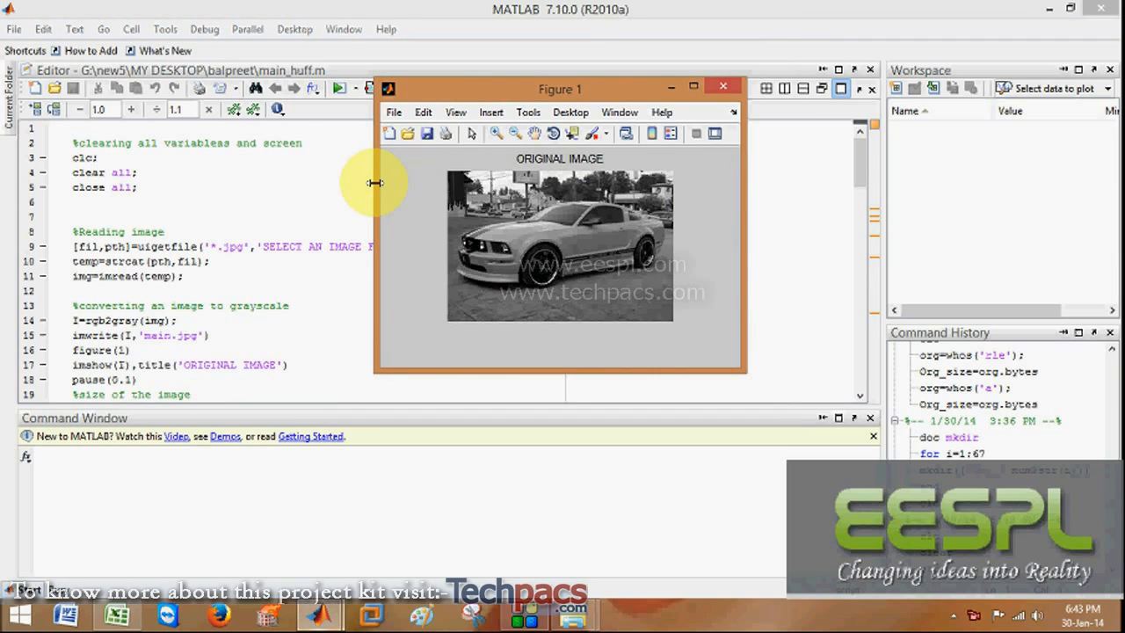
{"action": "mouse_move", "coordinate": [479, 211]}
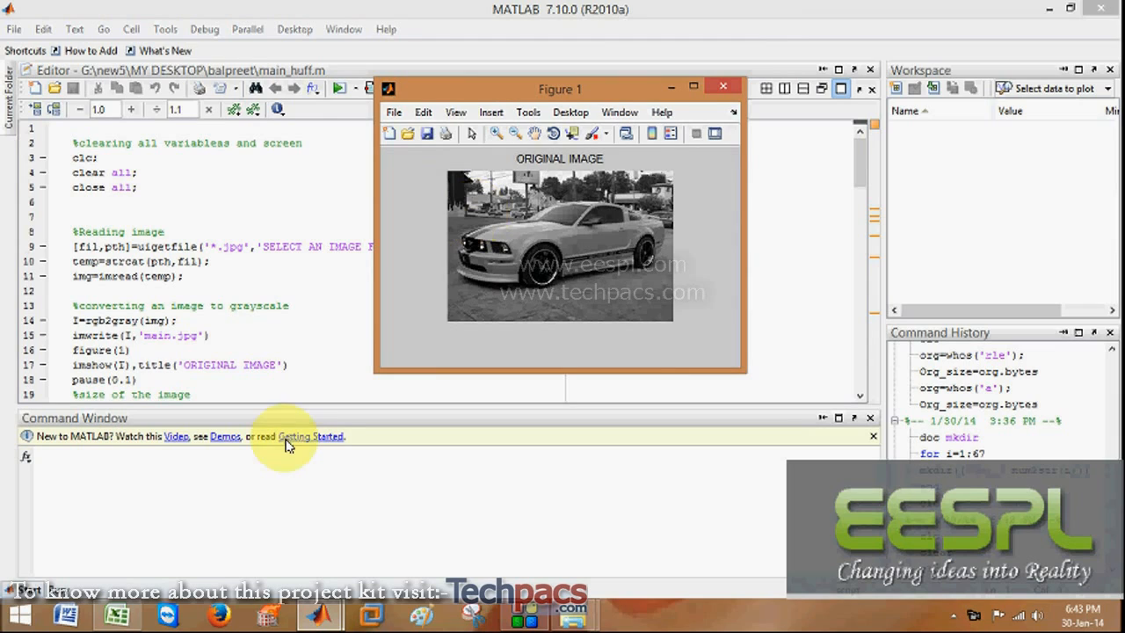
{"action": "mouse_move", "coordinate": [501, 320]}
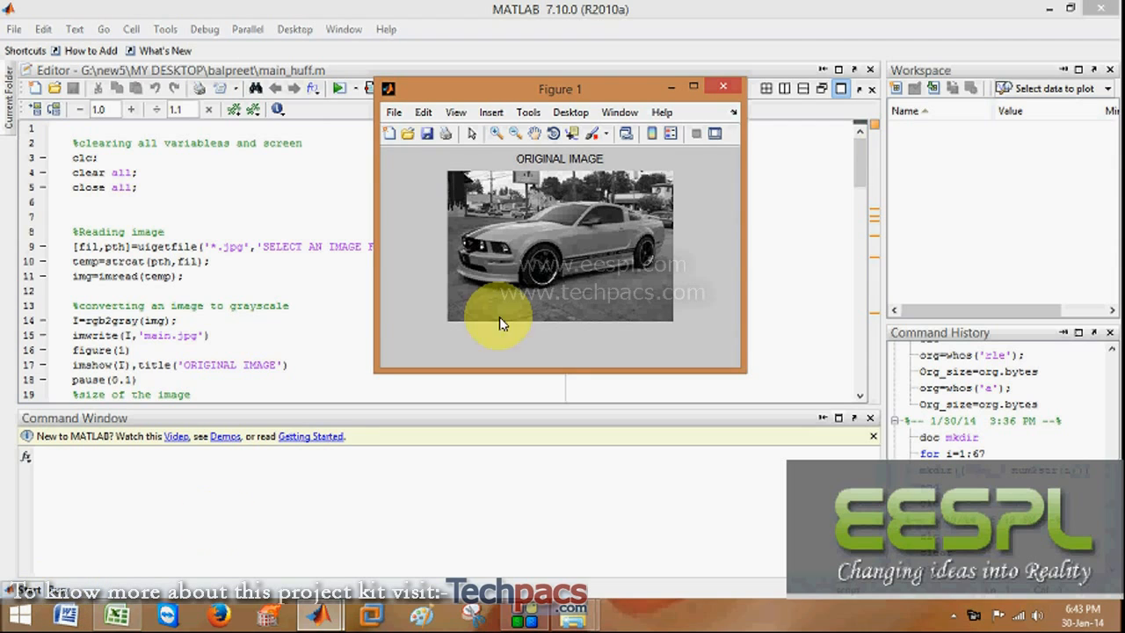
{"action": "mouse_move", "coordinate": [527, 294]}
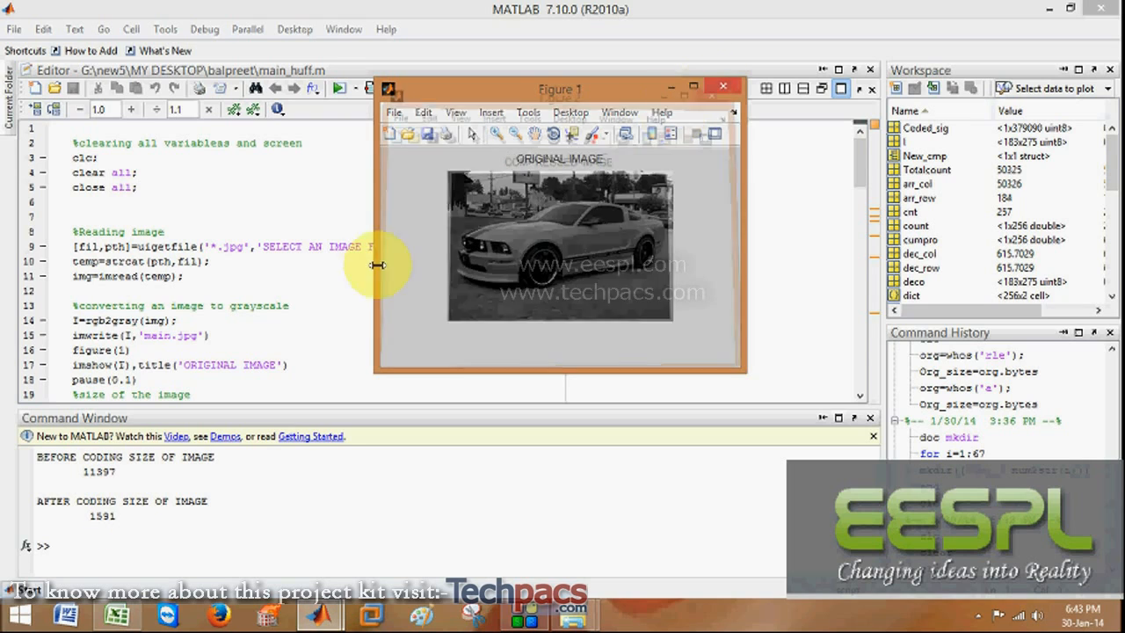
Step: Bring the Command Window forward to view before/after coding sizes 11397 and 1591
{"action": "left_click", "coordinate": [722, 86]}
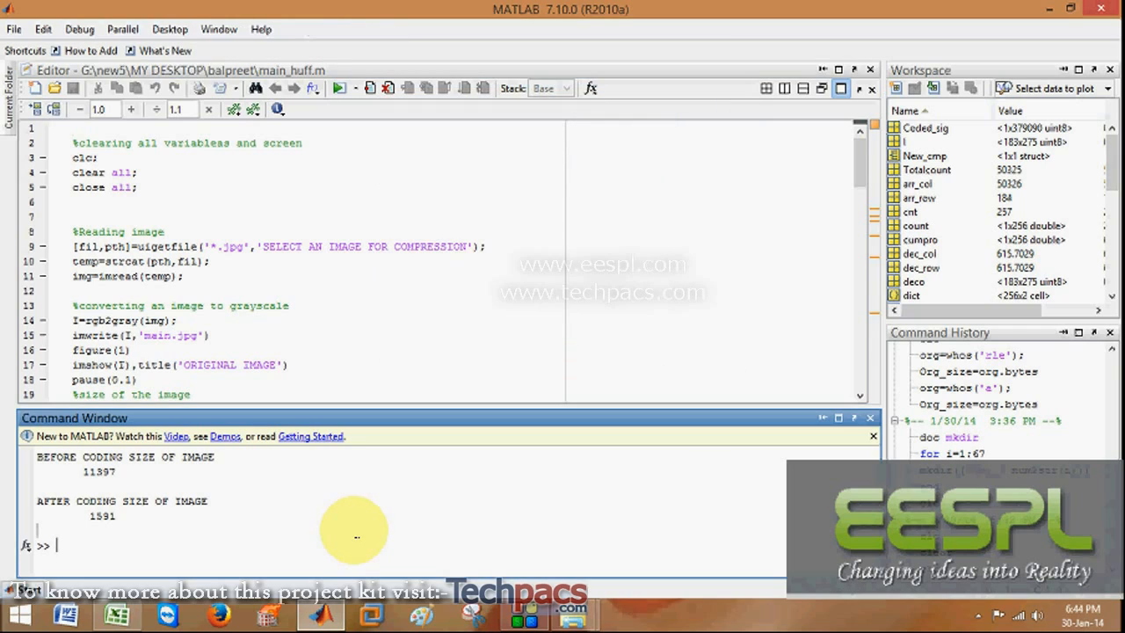